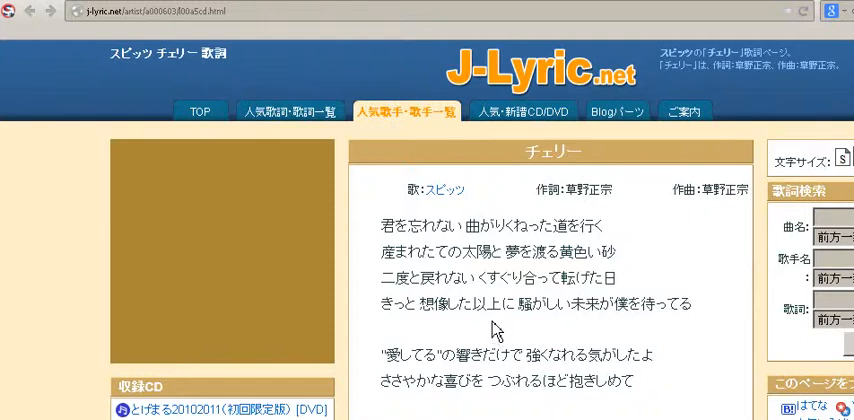
mouse_move(392, 252)
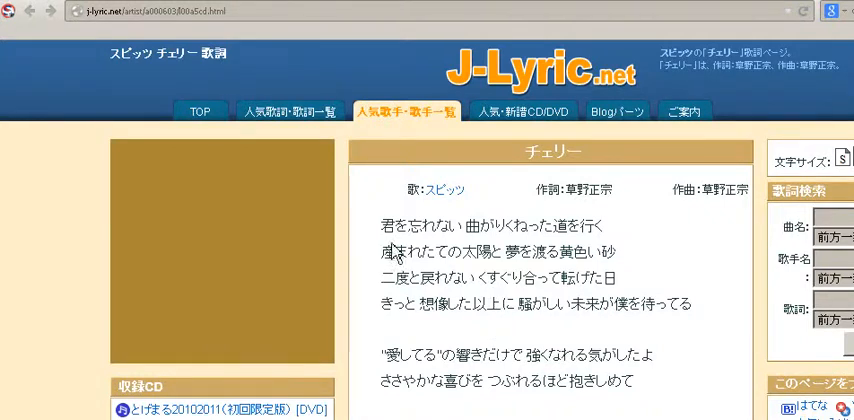
Step: After the protected lyrics refuse selection, show the lyrics page's HTML source via View Page Source
drag(376, 226, 510, 252)
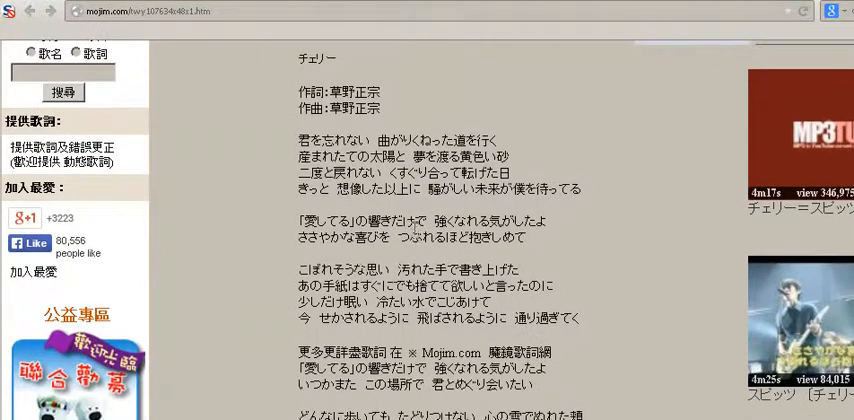
drag(296, 140, 508, 316)
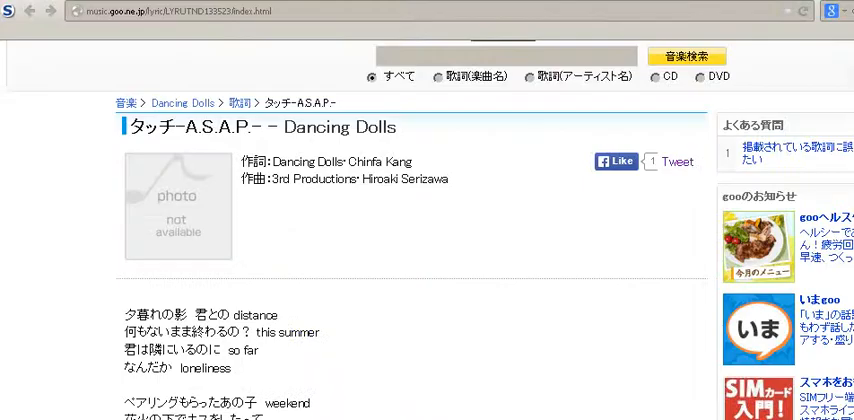
scroll(down, 3)
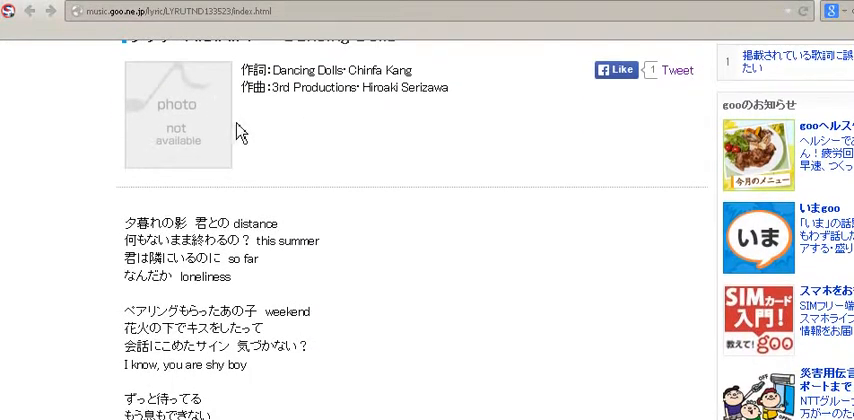
mouse_move(180, 220)
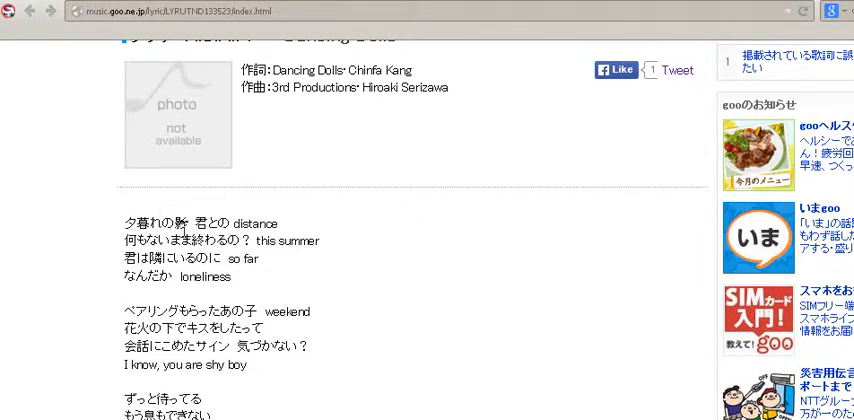
scroll(down, 3)
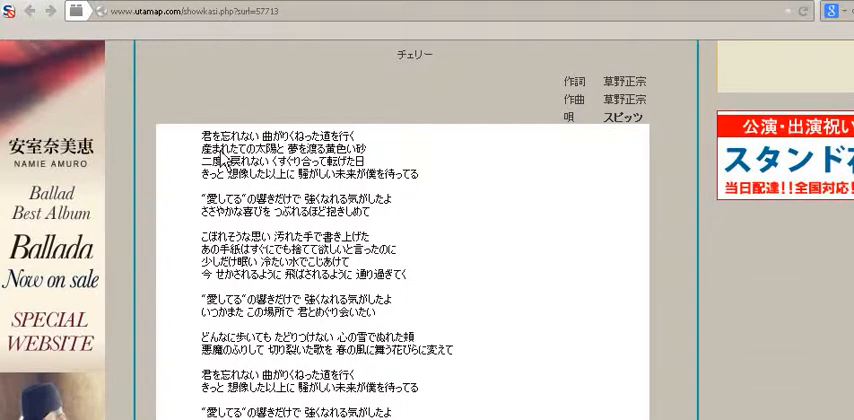
mouse_move(352, 248)
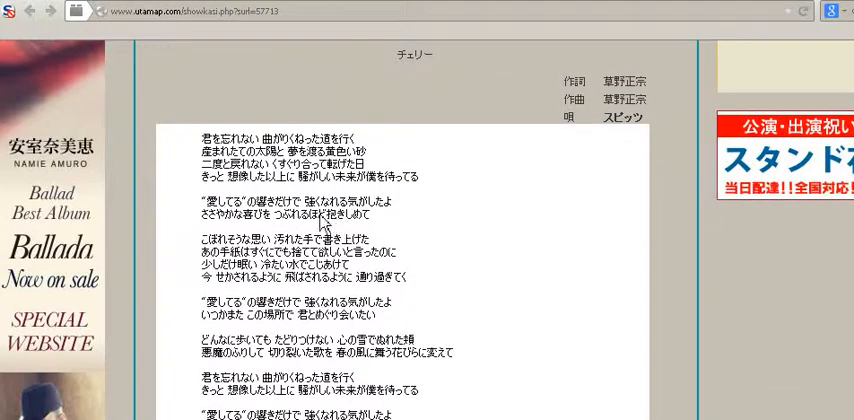
mouse_move(30, 36)
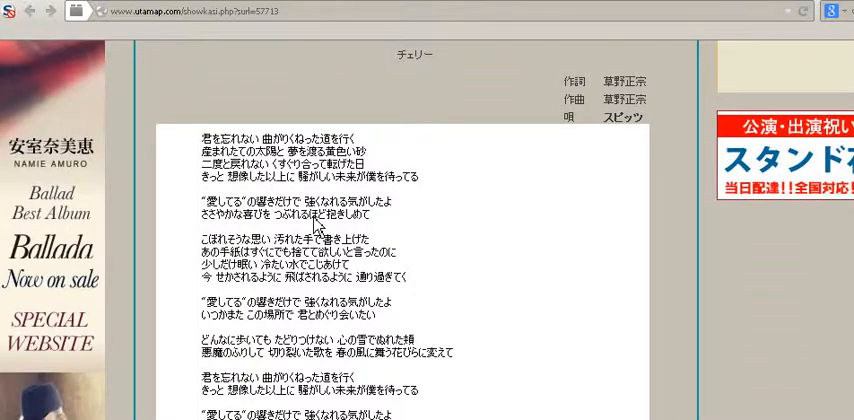
mouse_move(356, 212)
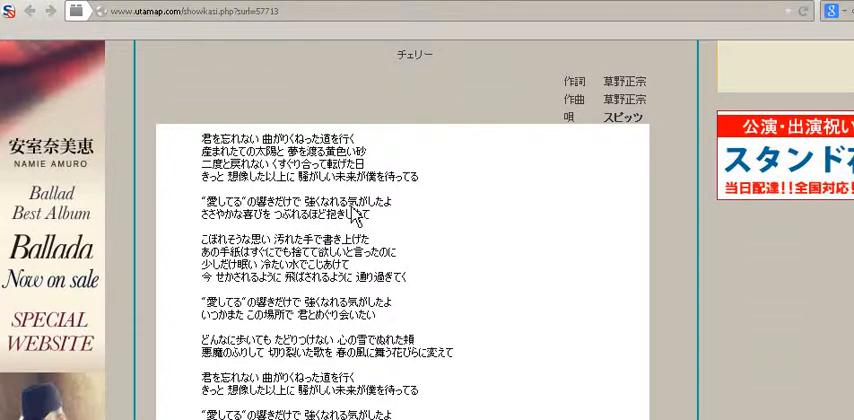
mouse_move(416, 212)
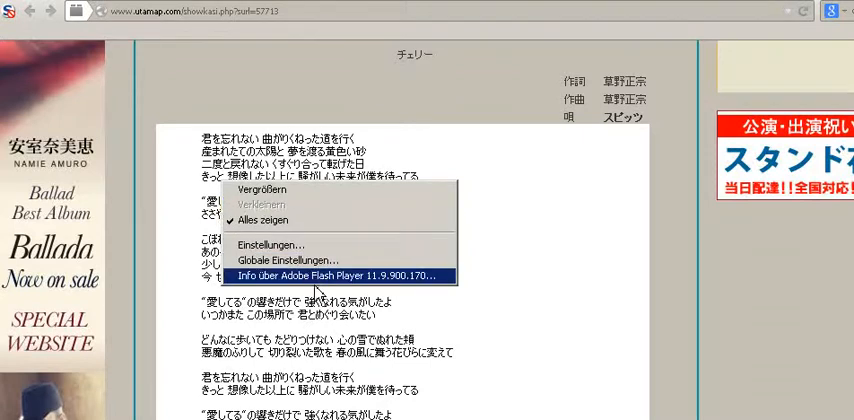
mouse_move(304, 284)
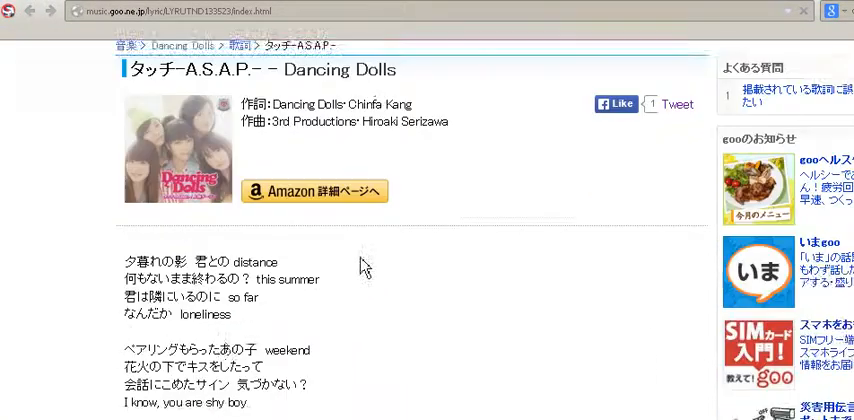
scroll(down, 3)
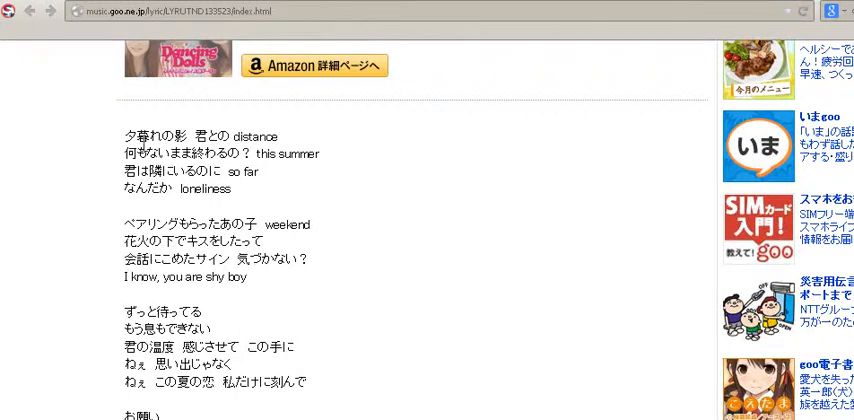
mouse_move(202, 220)
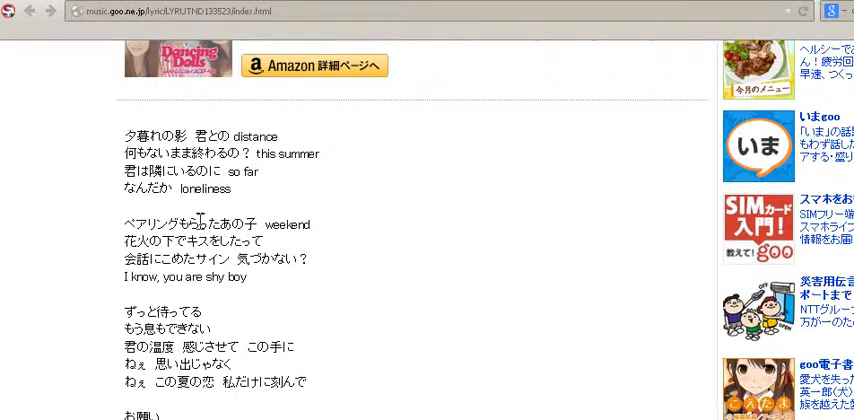
mouse_move(284, 252)
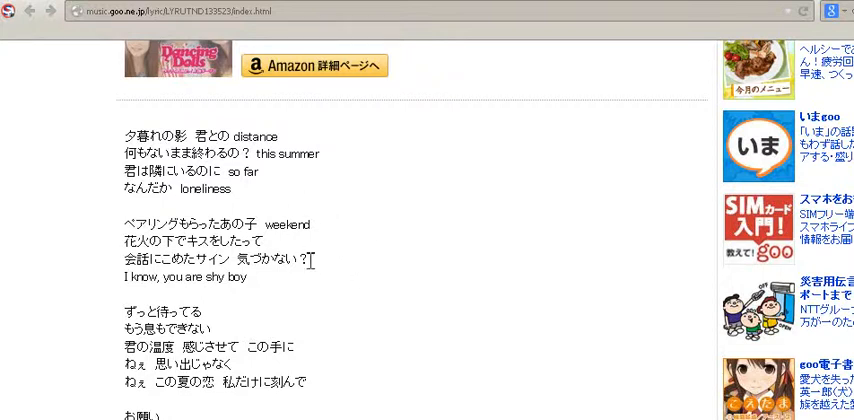
mouse_move(362, 208)
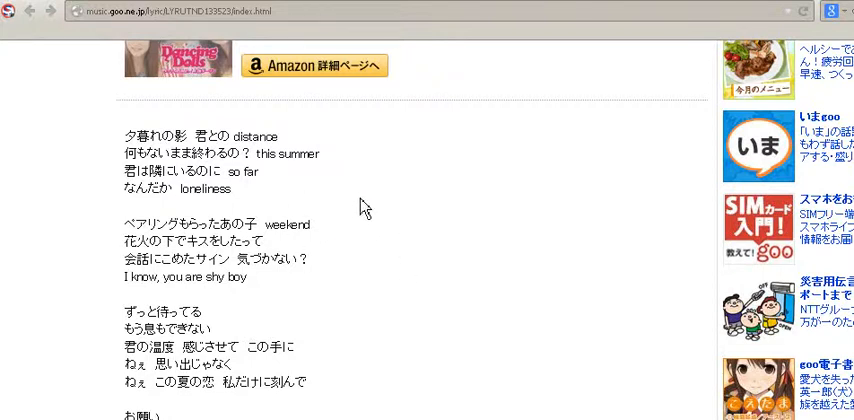
mouse_move(370, 208)
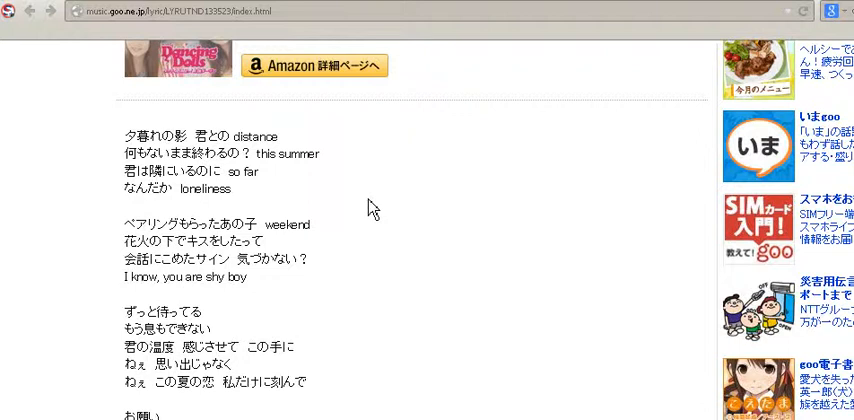
right_click(268, 136)
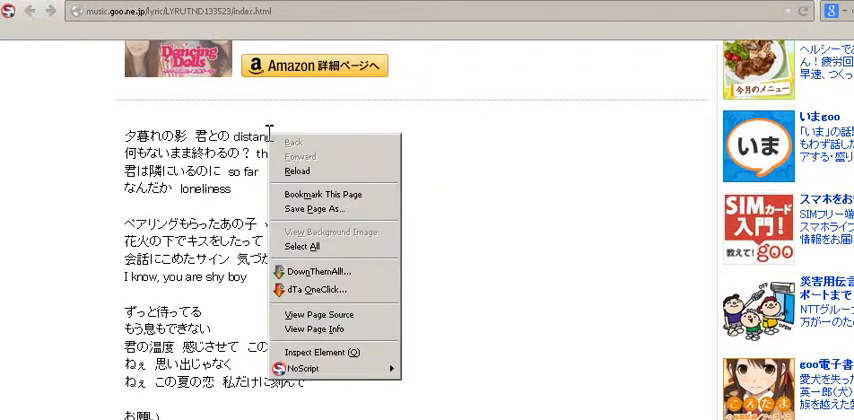
mouse_move(304, 156)
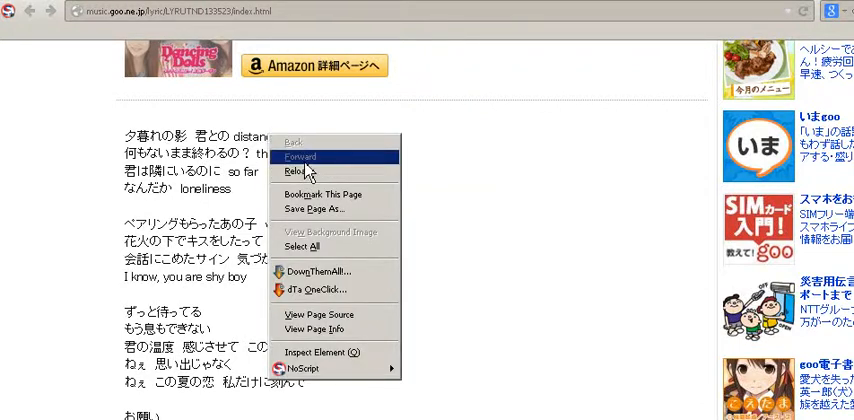
mouse_move(340, 328)
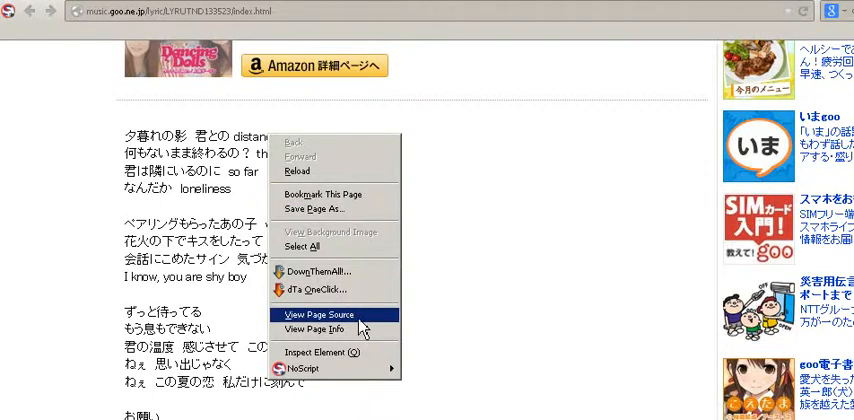
click(318, 316)
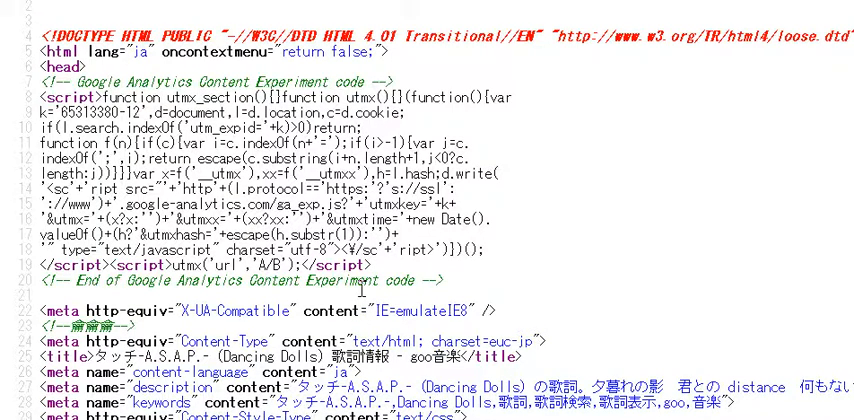
Step: Scroll through the page source looking for where the lyrics markup sits
scroll(down, 3)
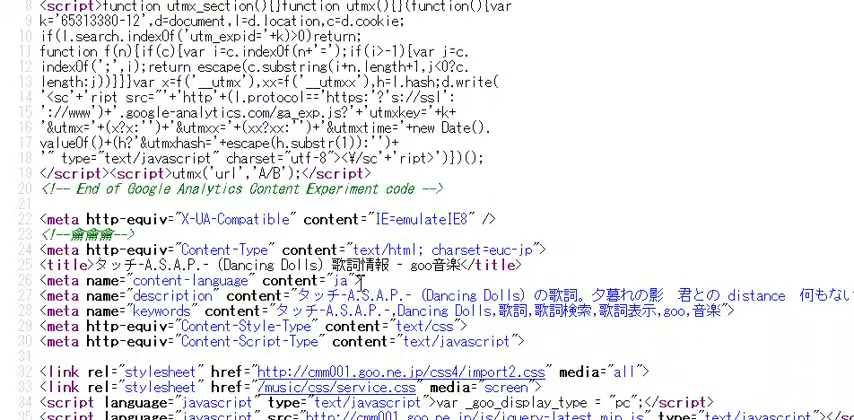
scroll(down, 3)
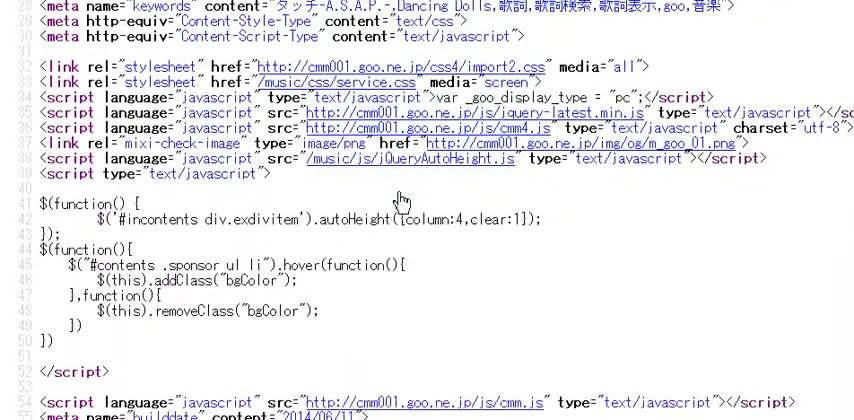
scroll(up, 3)
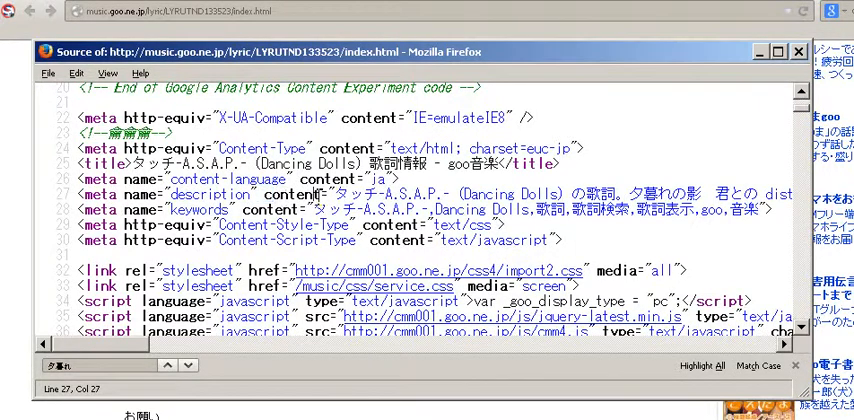
Step: Step the 夕暮れ search to the match at line 405 and review the lyric lines from 夕暮れの影 onward
double_click(190, 194)
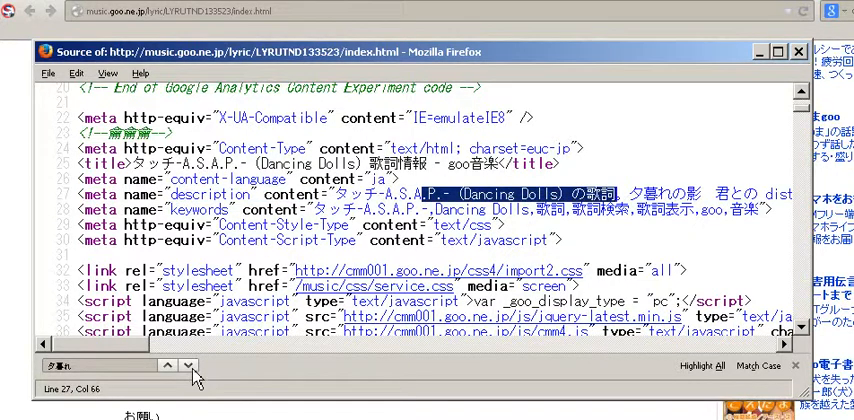
mouse_move(188, 364)
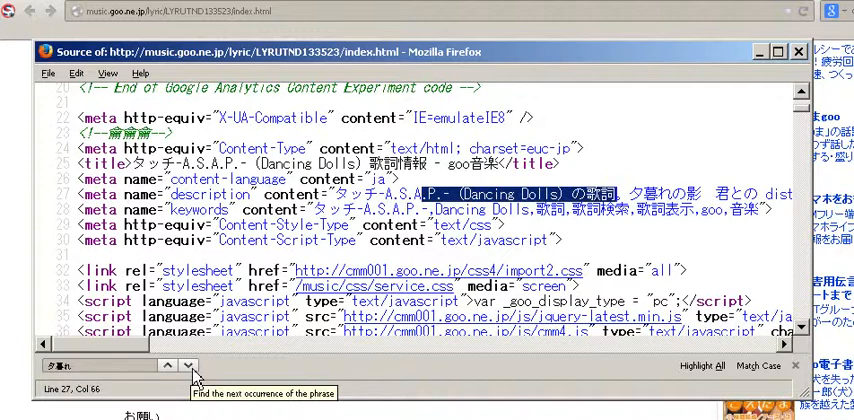
click(188, 364)
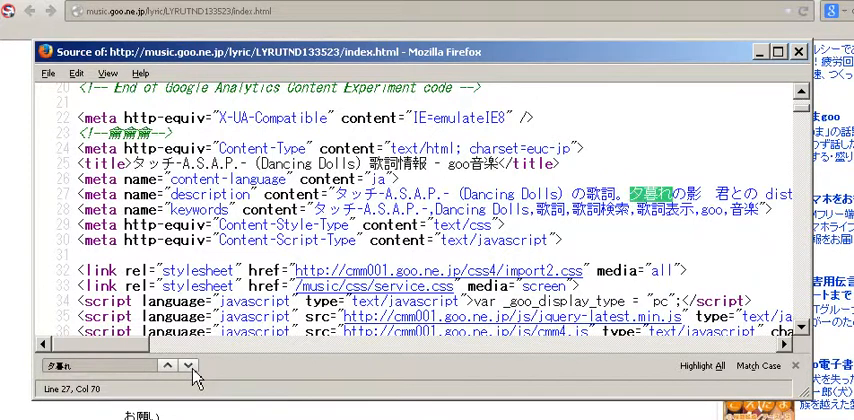
click(188, 364)
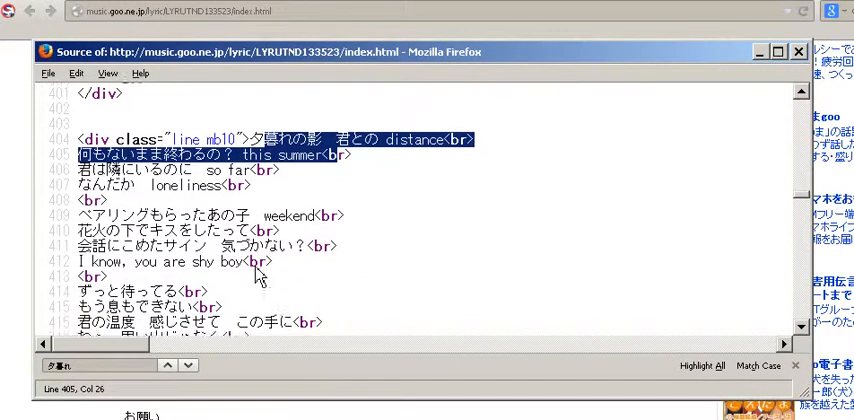
scroll(down, 3)
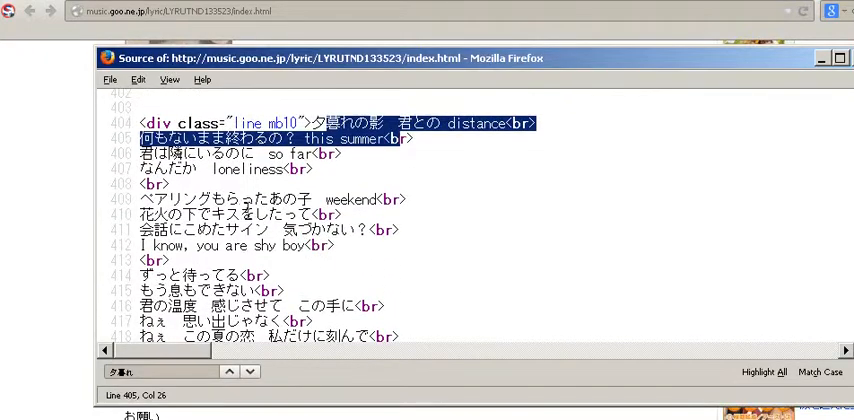
scroll(down, 3)
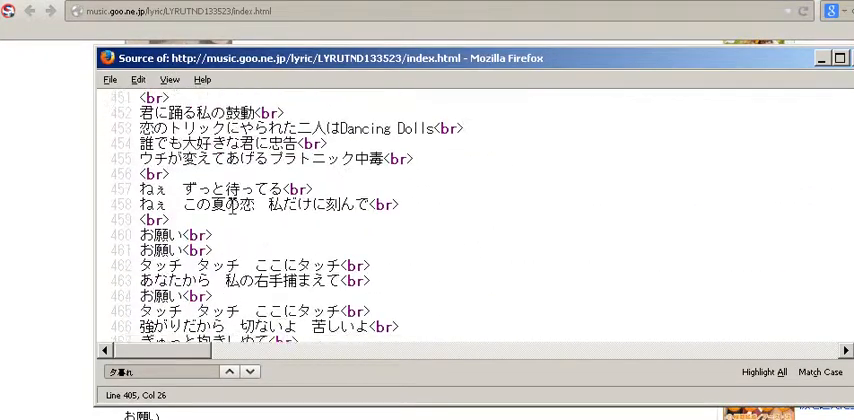
scroll(down, 3)
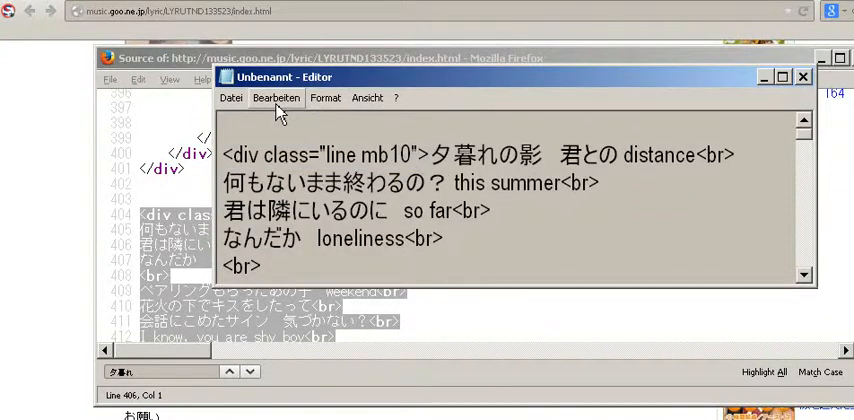
Step: Check the Bearbeiten menu's Suchen/Ersetzen command without running it
click(276, 96)
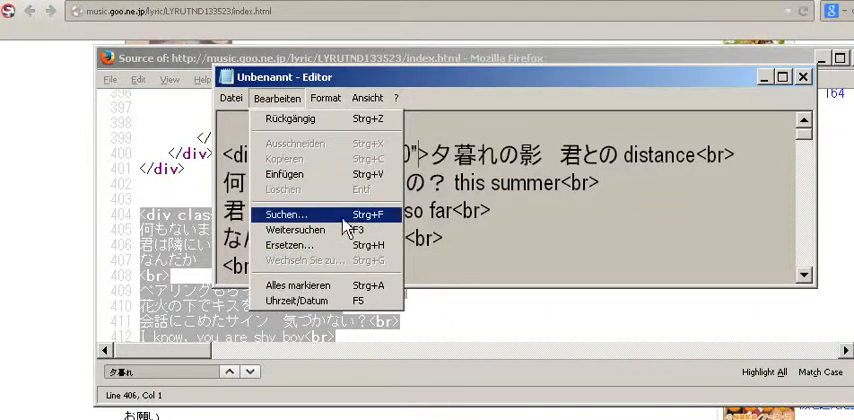
mouse_move(290, 246)
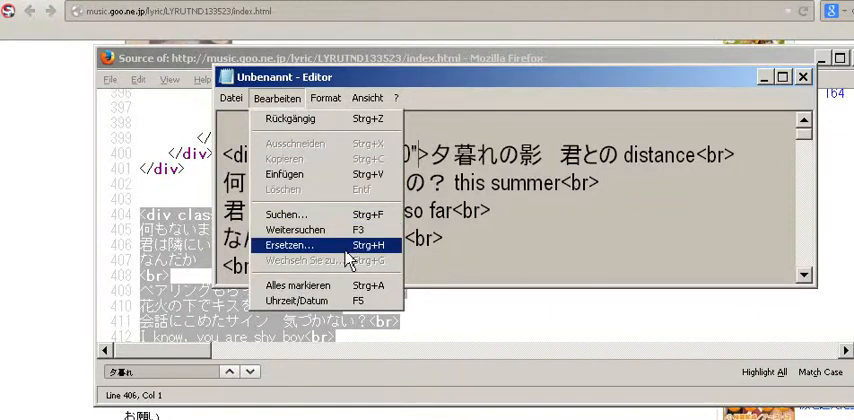
click(288, 246)
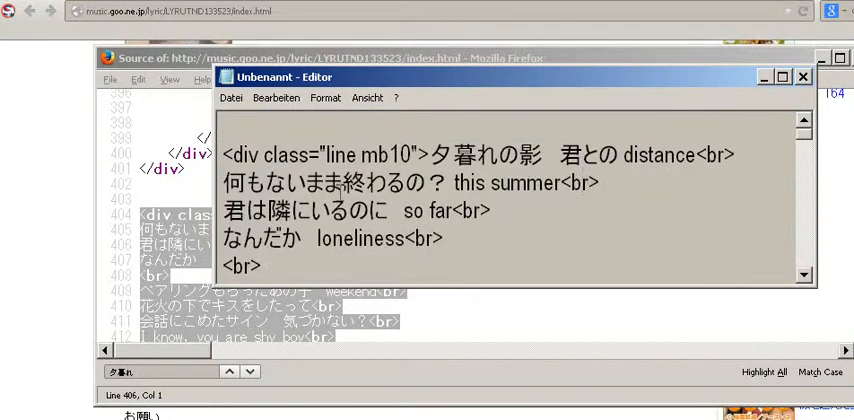
Step: Select one <br> tag in the lyrics text of the enlarged Notepad window
scroll(down, 3)
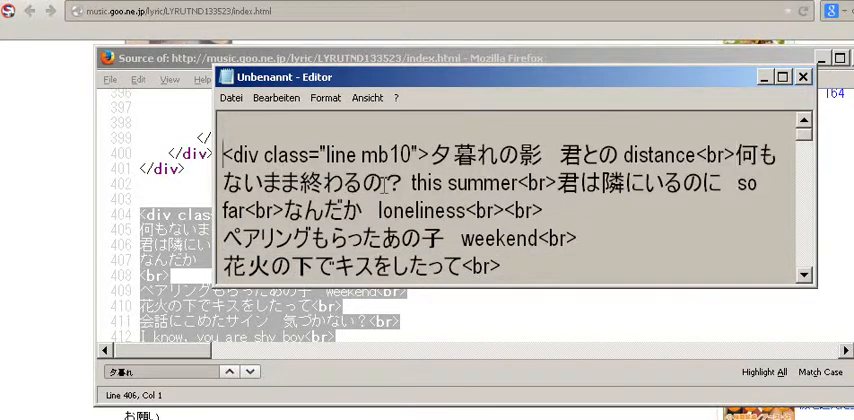
scroll(down, 3)
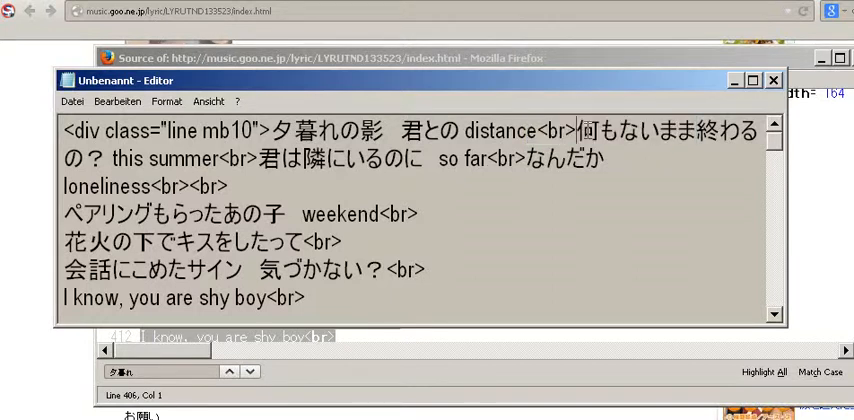
double_click(552, 132)
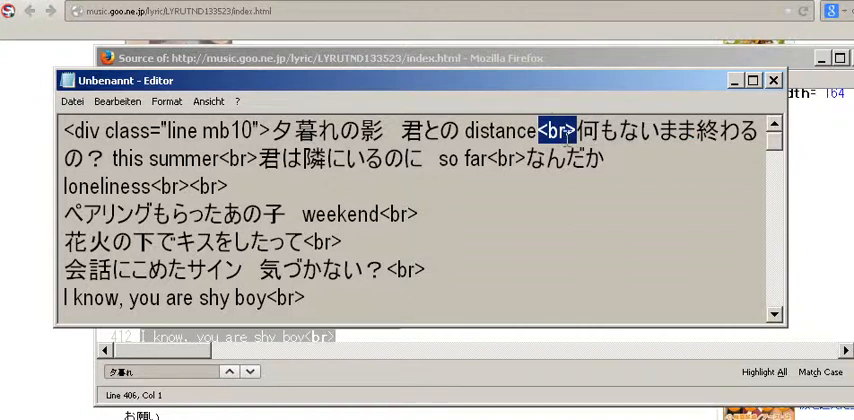
click(72, 100)
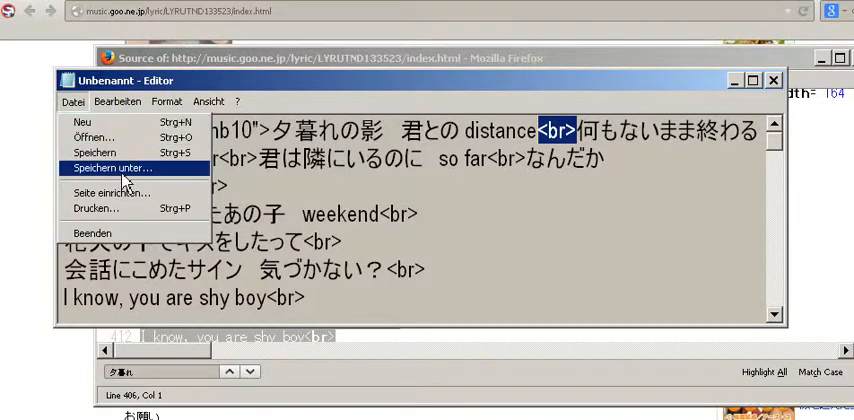
Step: Save the lyrics via Speichern unter as lyrics.html with Codierung Unicode and Dateityp Alle Dateien
click(122, 168)
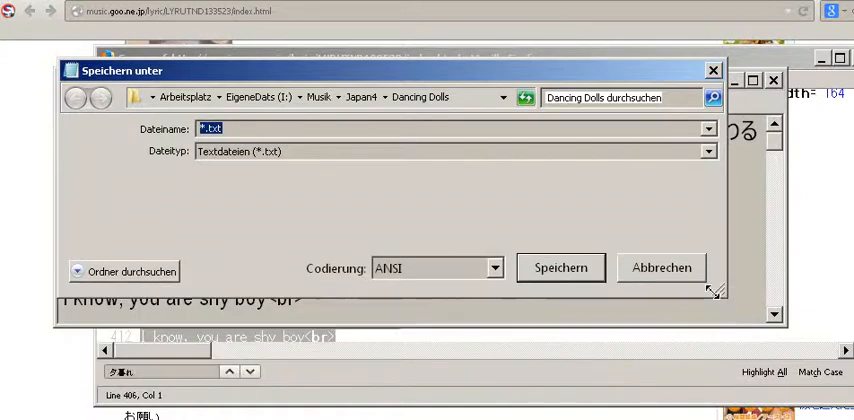
click(492, 272)
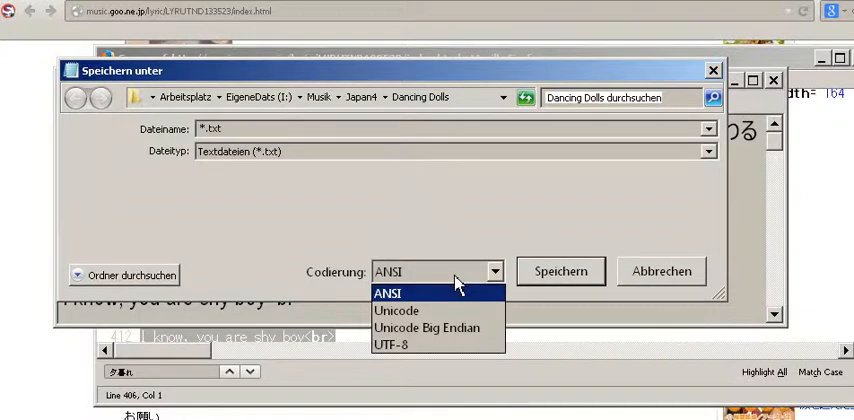
click(396, 312)
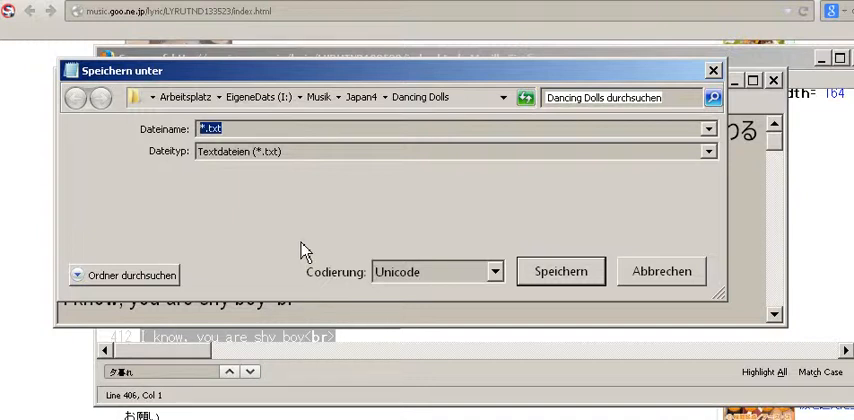
text(lyrics.html)
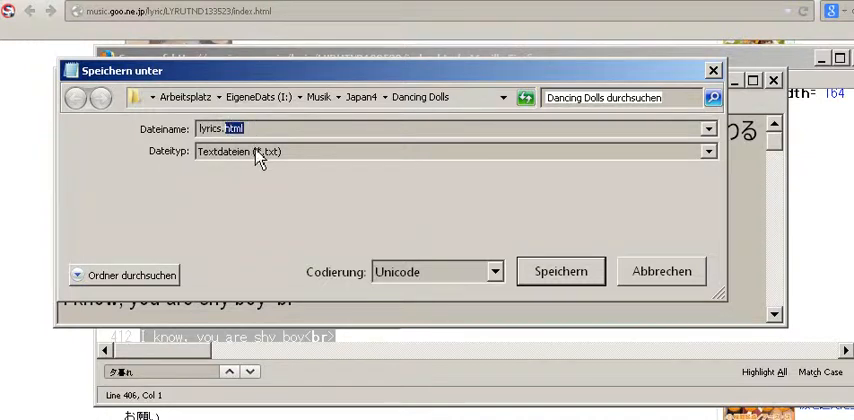
click(708, 152)
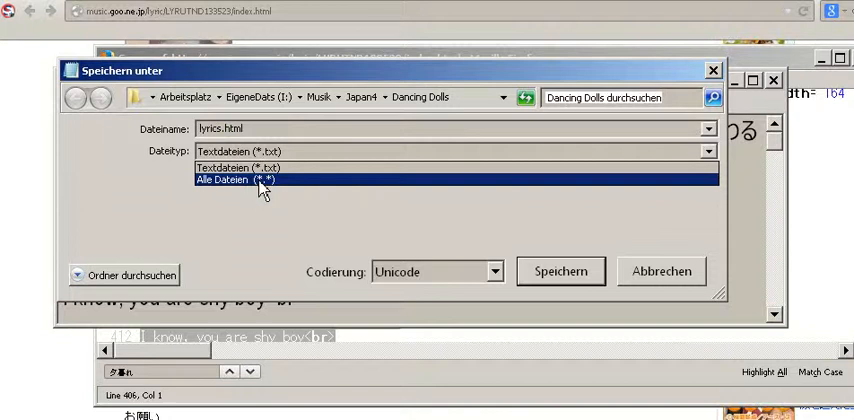
mouse_move(262, 190)
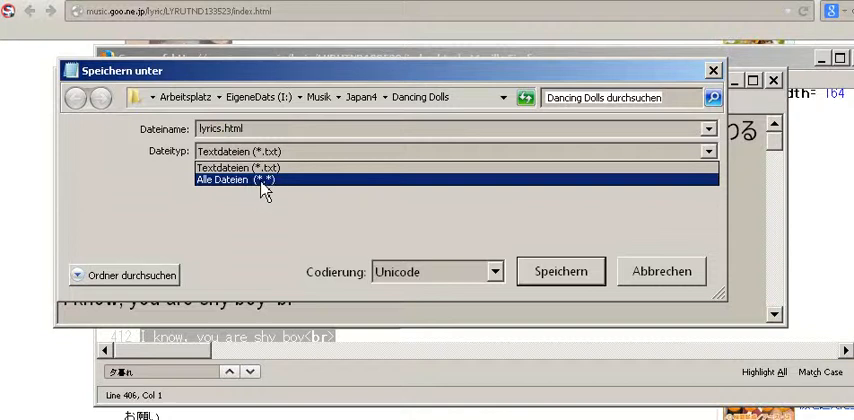
click(250, 180)
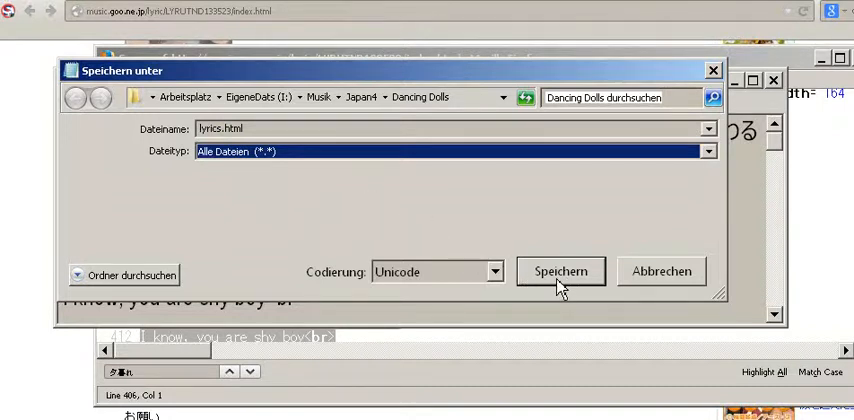
click(560, 272)
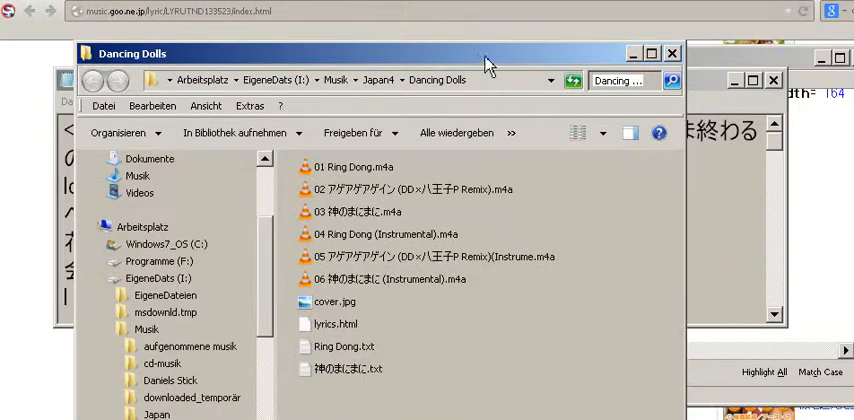
Step: Open lyrics.html from the Dancing Dolls folder so it renders in Firefox
double_click(336, 324)
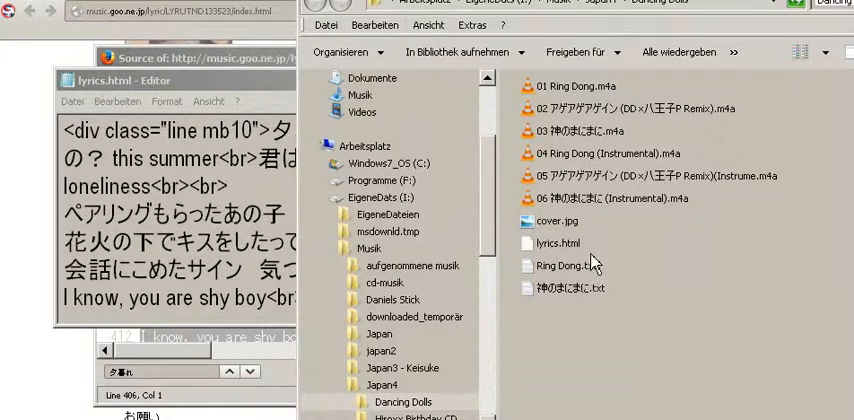
click(560, 242)
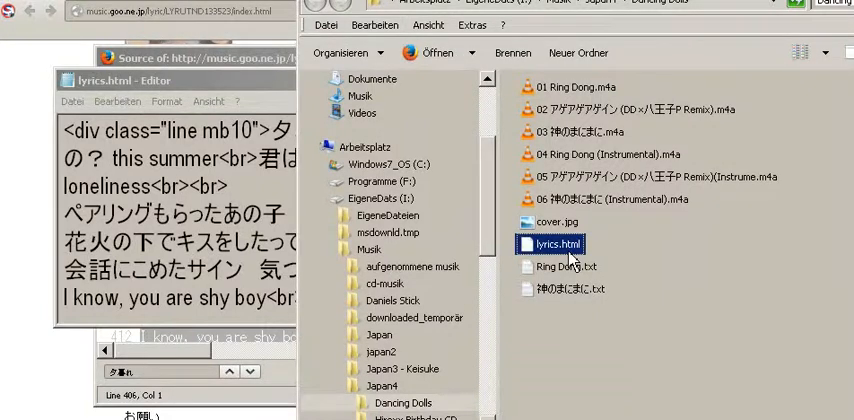
mouse_move(556, 244)
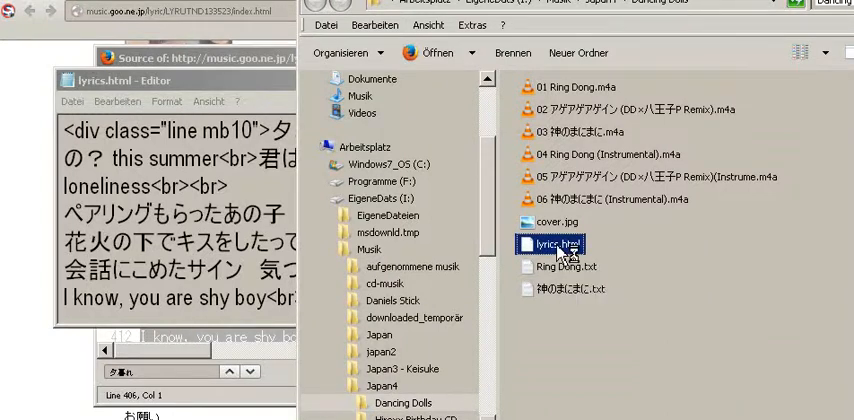
double_click(550, 244)
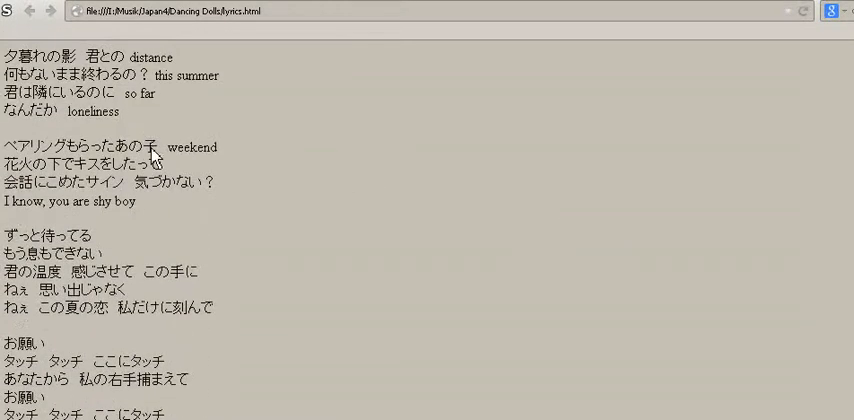
mouse_move(156, 156)
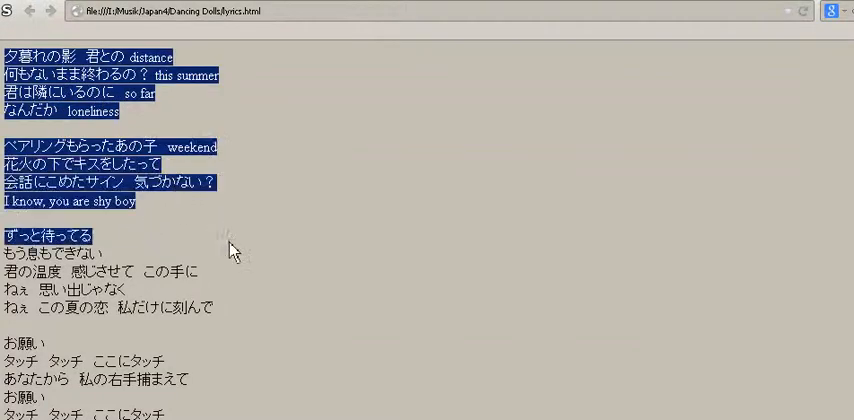
Step: Scroll through the rendered lyrics.html page of plain, selectable lyrics
scroll(down, 3)
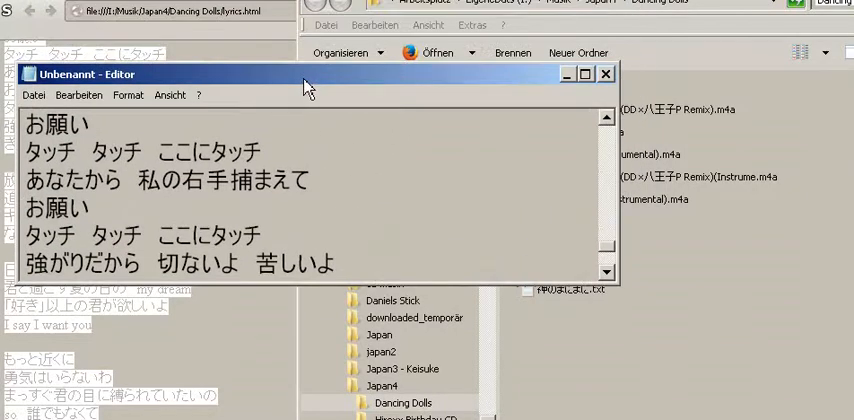
Step: Discard the untitled Notepad document via Nicht speichern and confirm deleting lyrics.html with Ja
click(604, 74)
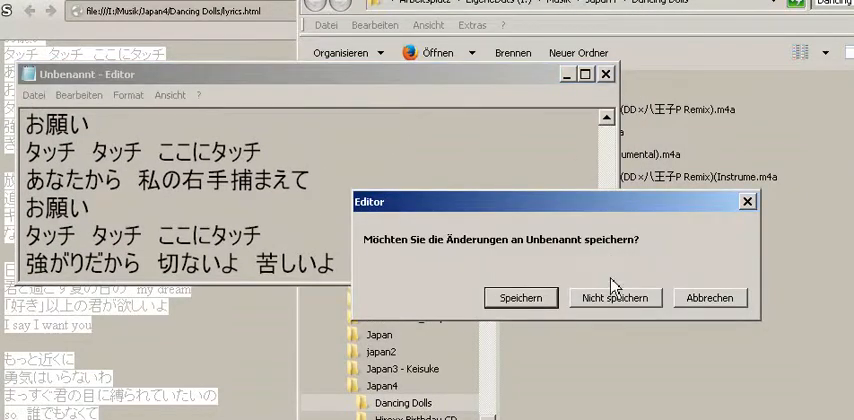
click(614, 296)
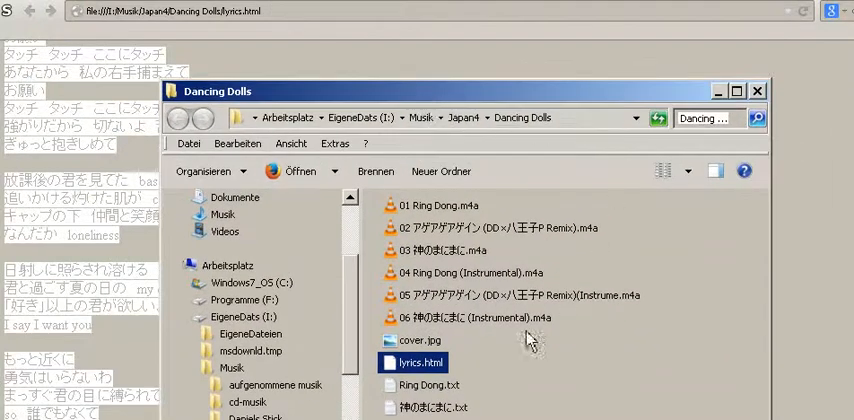
mouse_move(600, 204)
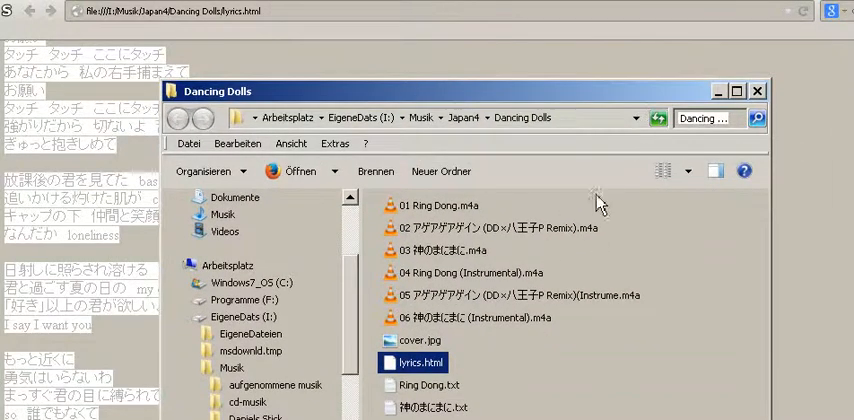
mouse_move(580, 210)
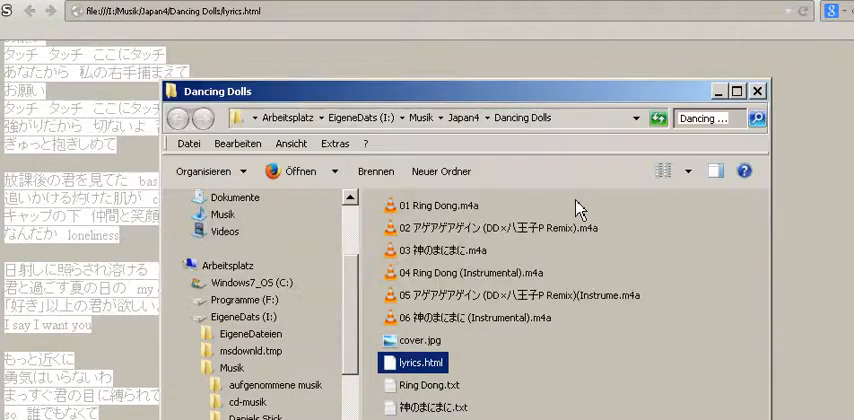
double_click(418, 362)
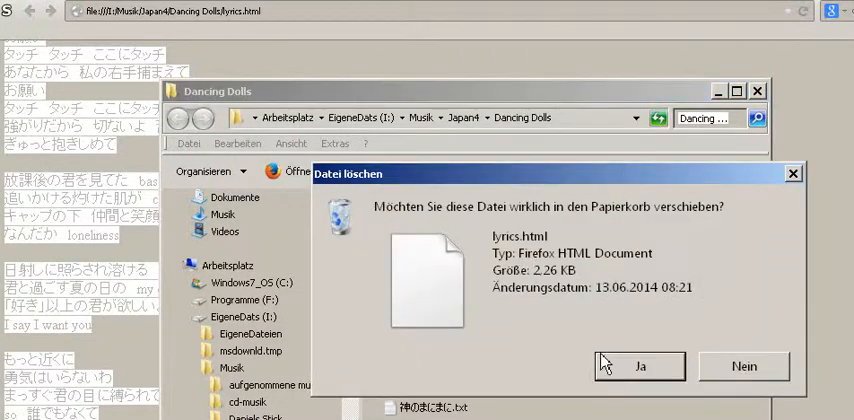
click(640, 366)
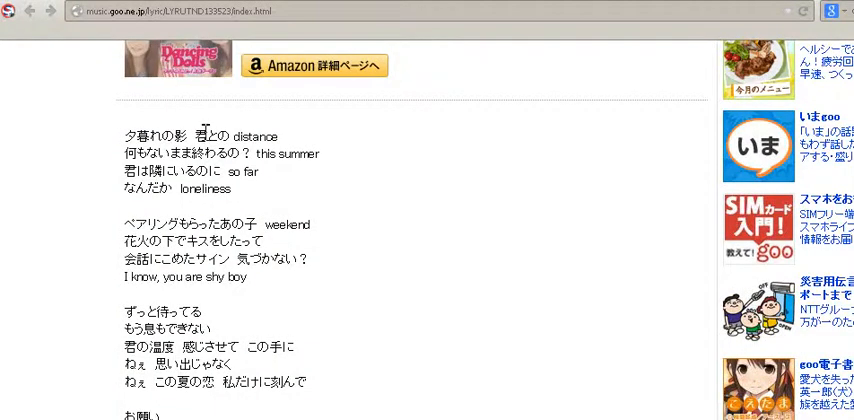
right_click(204, 136)
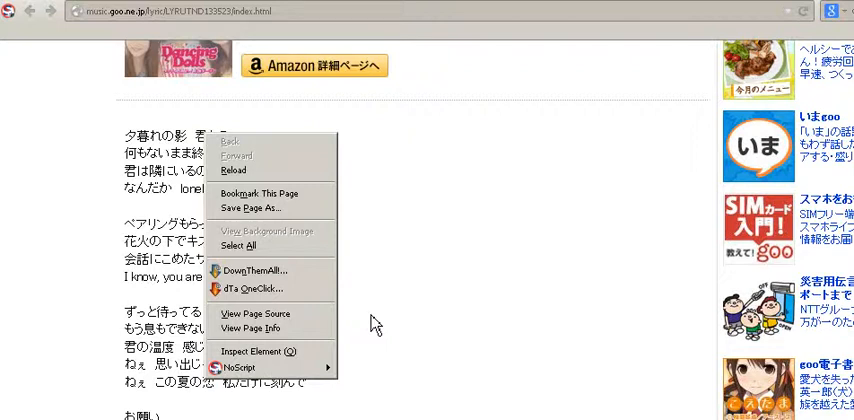
mouse_move(358, 258)
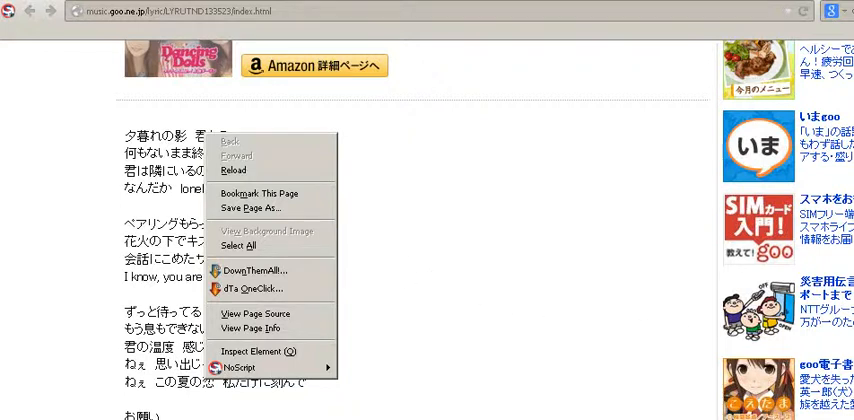
click(580, 298)
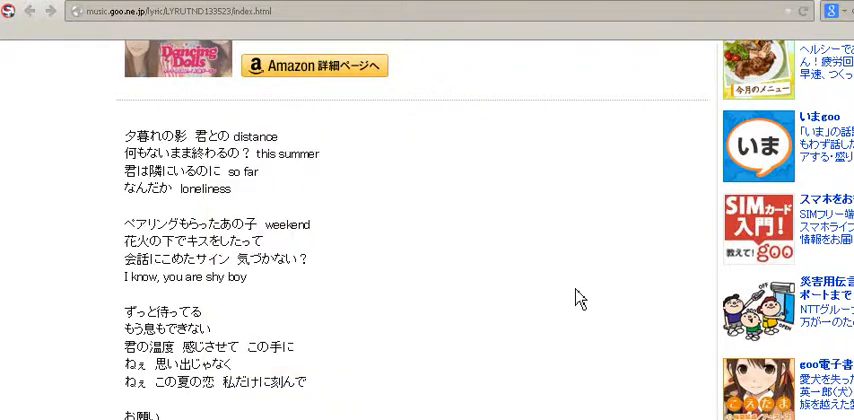